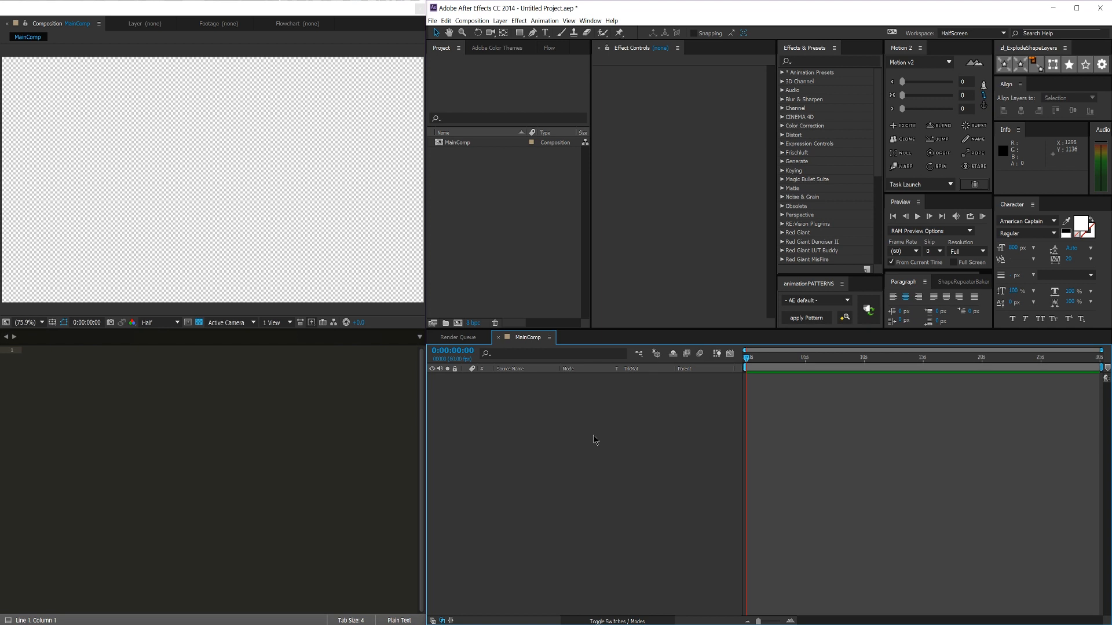
pyautogui.moveTo(606, 448)
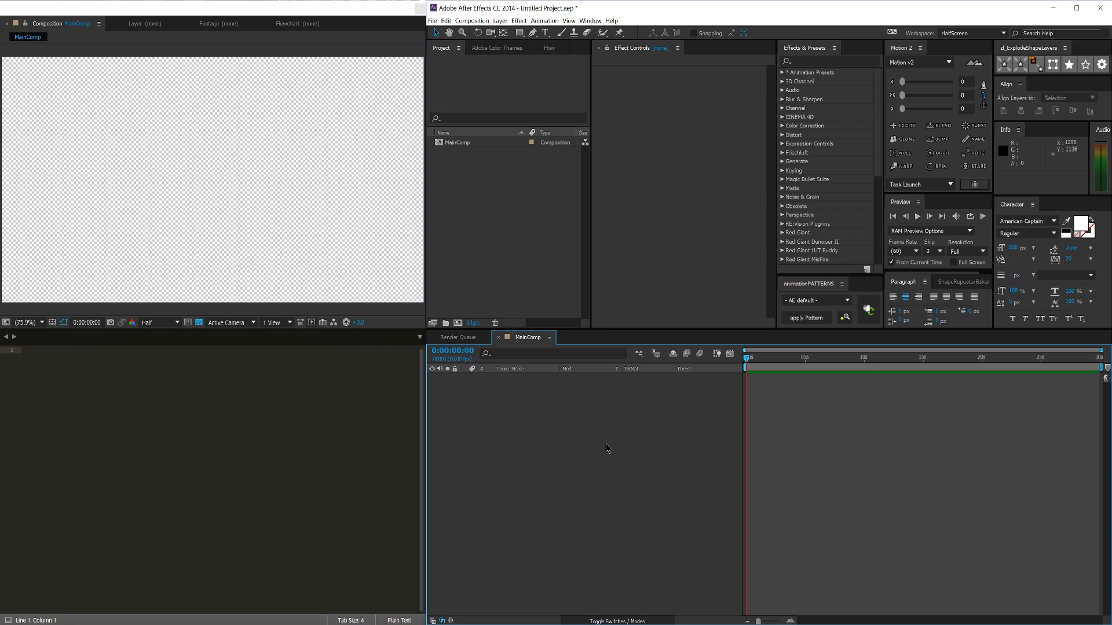
pyautogui.moveTo(665, 466)
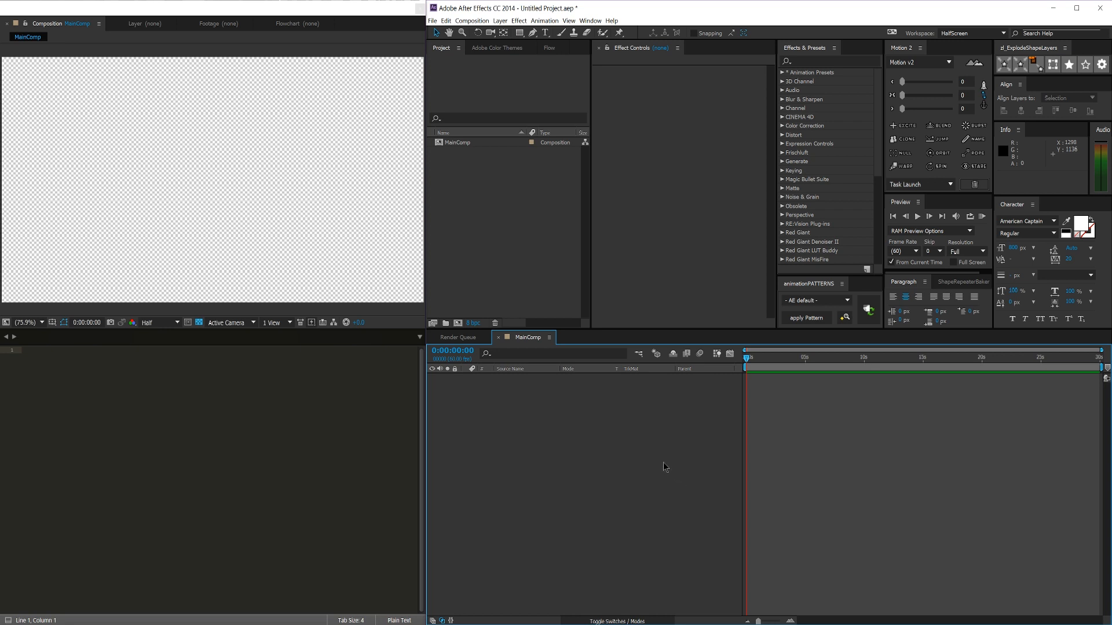
pyautogui.moveTo(578, 516)
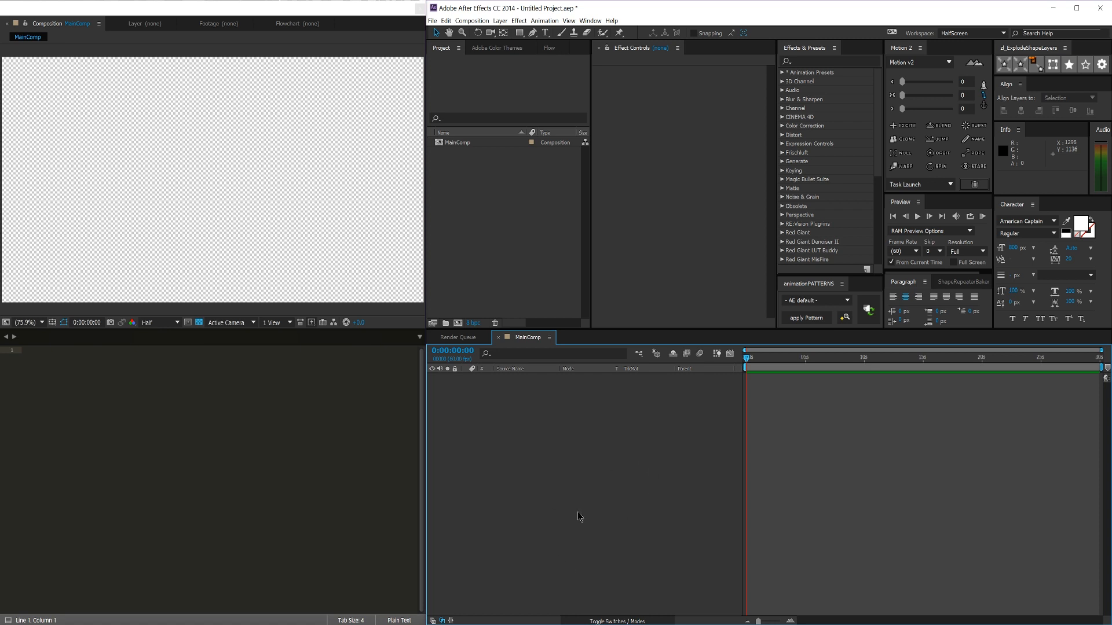
pyautogui.moveTo(534, 512)
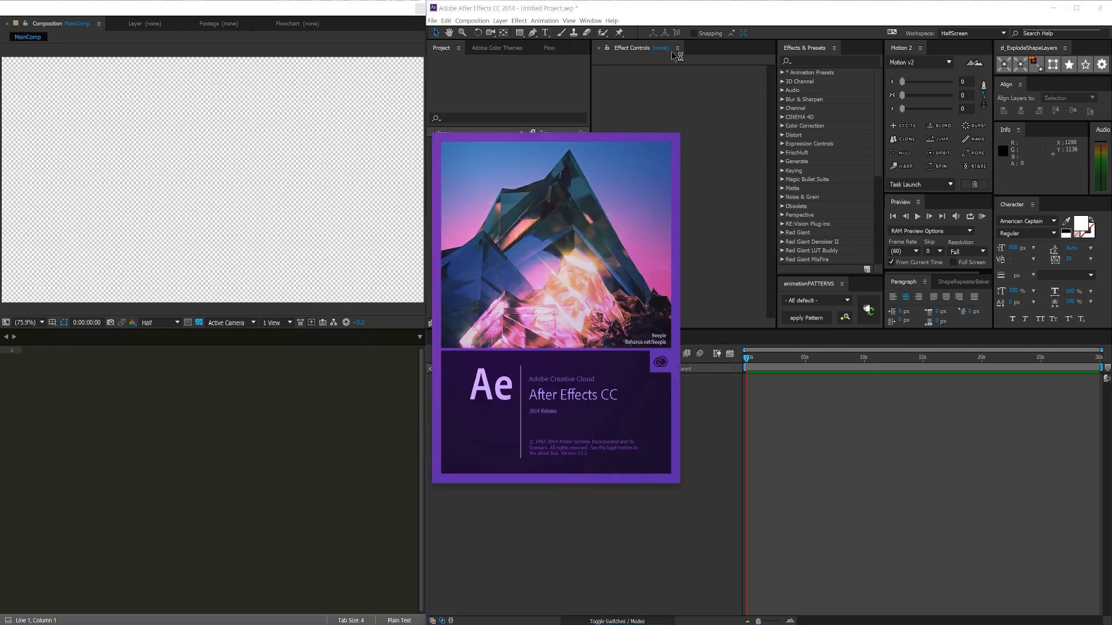
pyautogui.moveTo(614, 437)
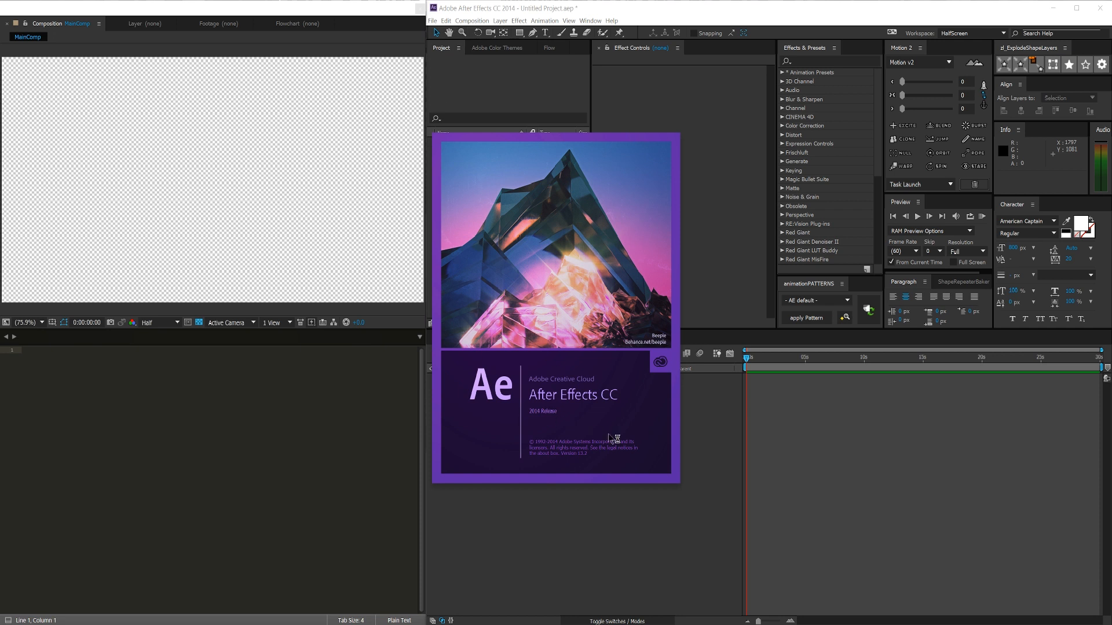
pyautogui.moveTo(674, 111)
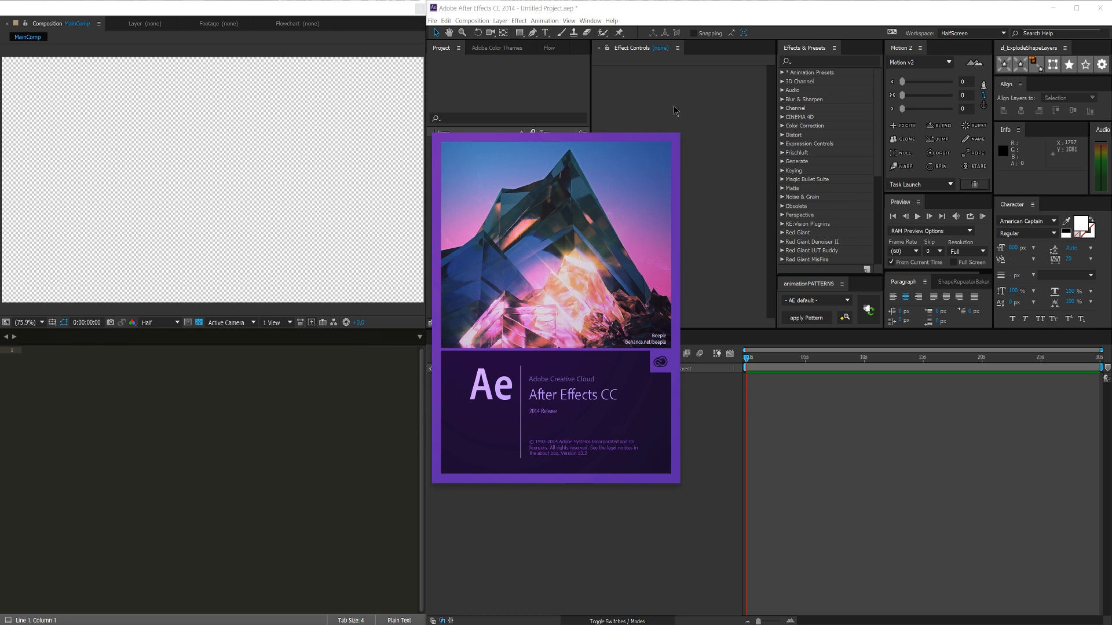
pyautogui.moveTo(650, 374)
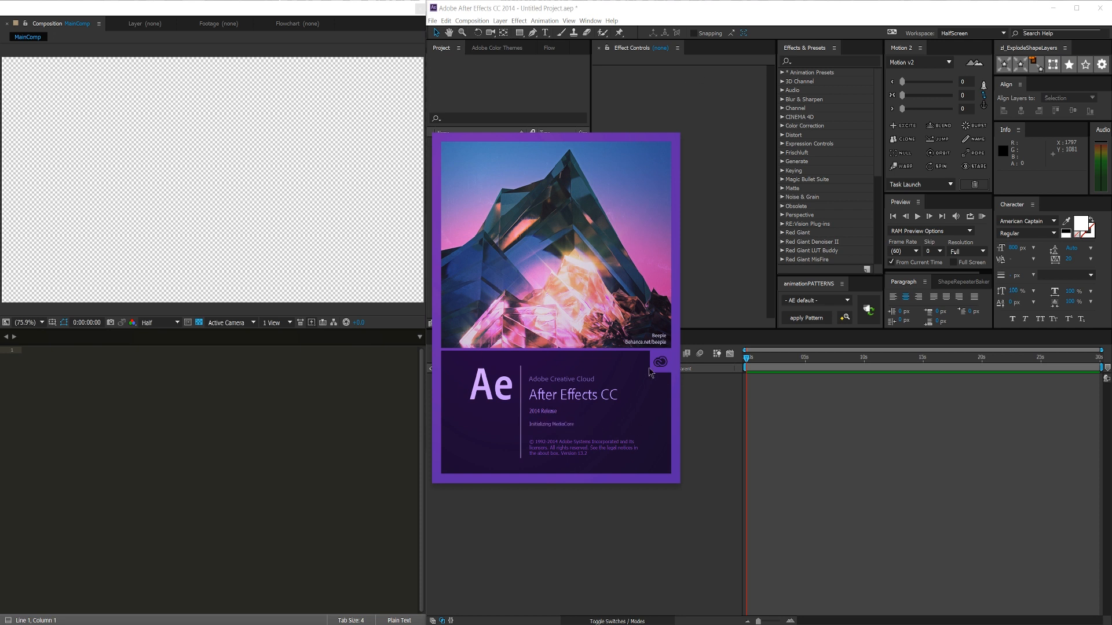
pyautogui.moveTo(627, 333)
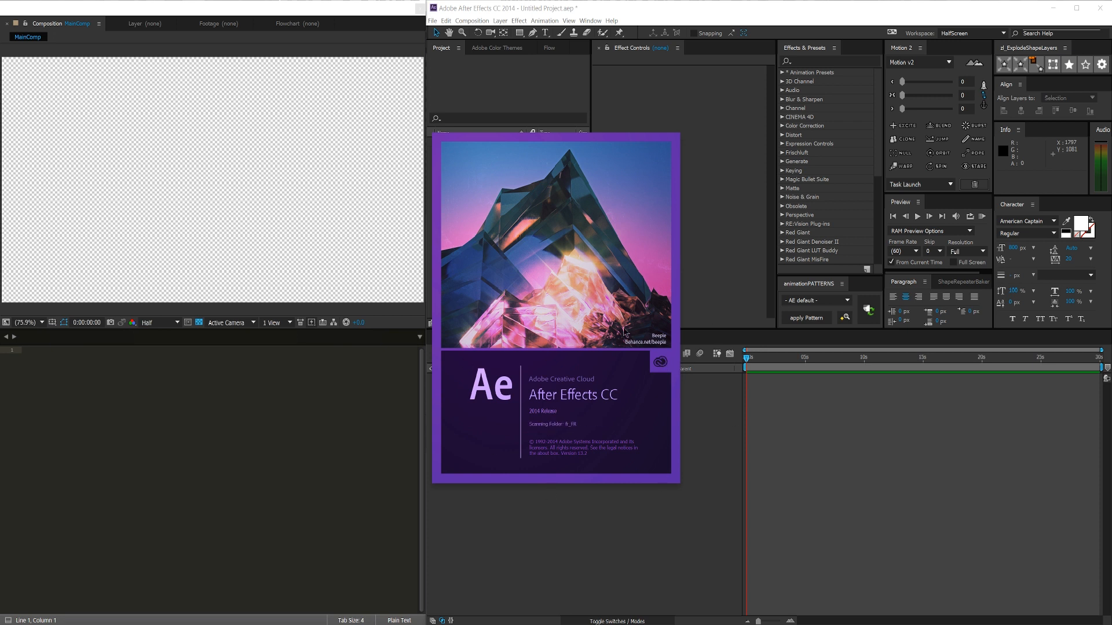
pyautogui.moveTo(631, 382)
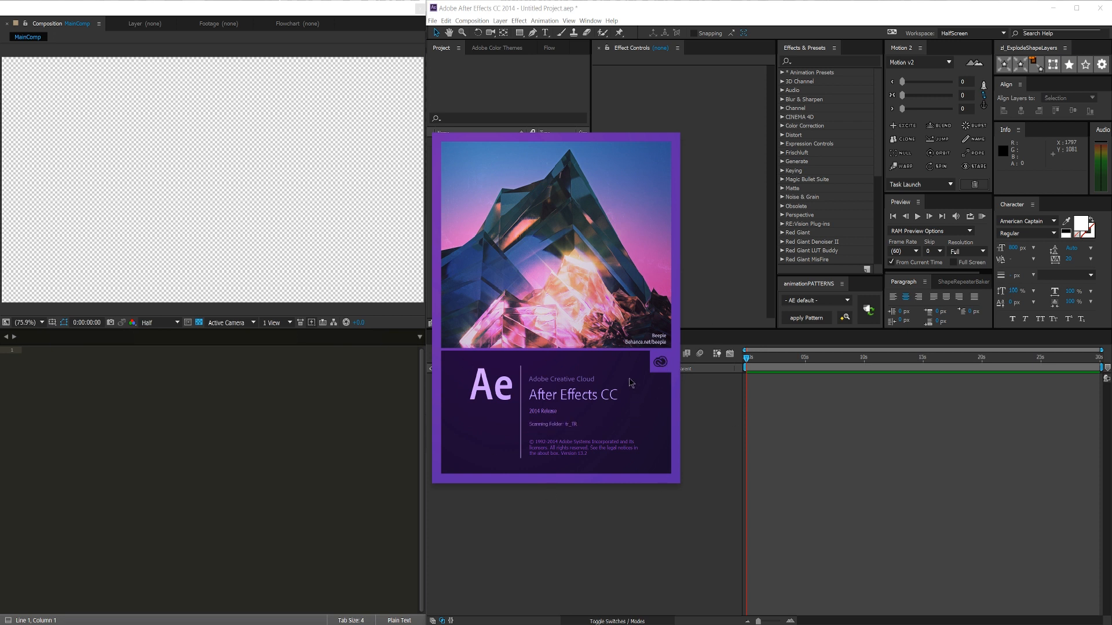
pyautogui.moveTo(445, 149)
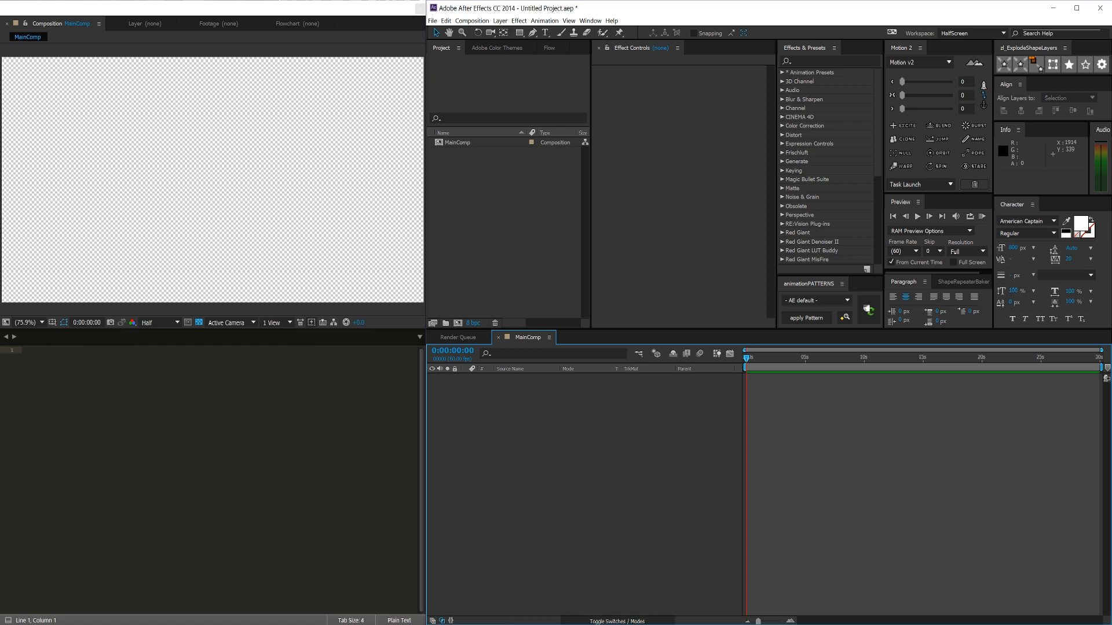
pyautogui.moveTo(625, 488)
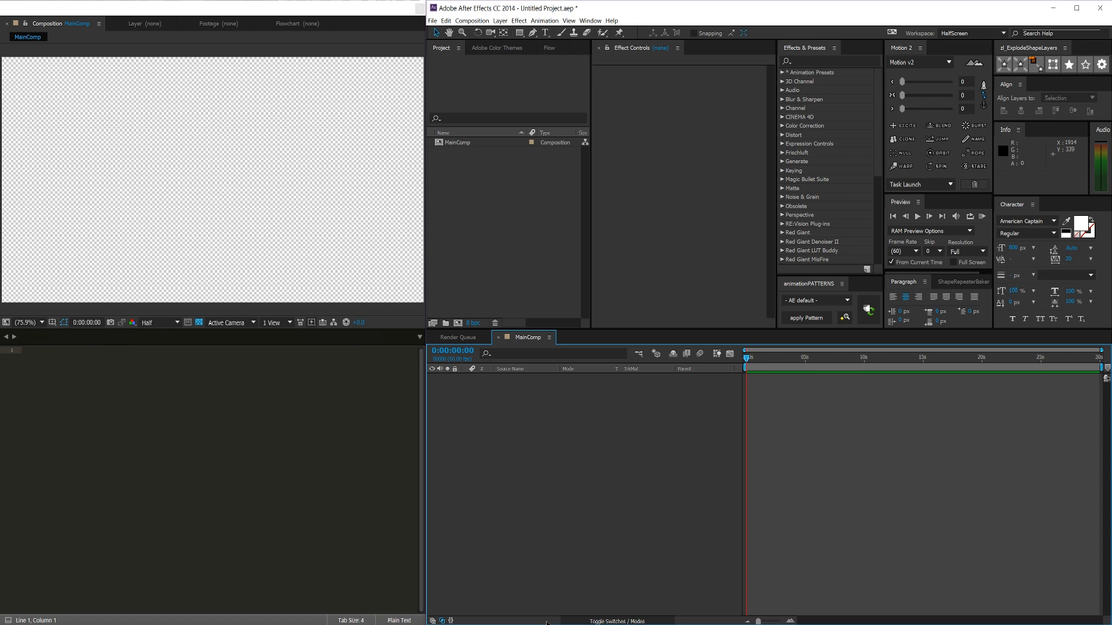
pyautogui.moveTo(597, 510)
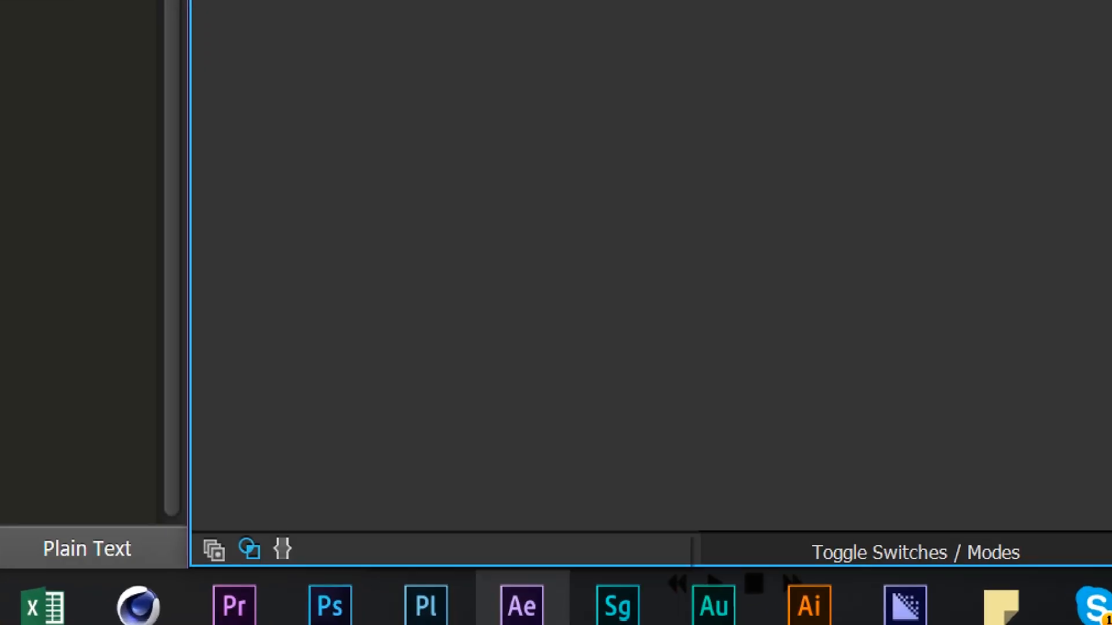
pyautogui.moveTo(496, 599)
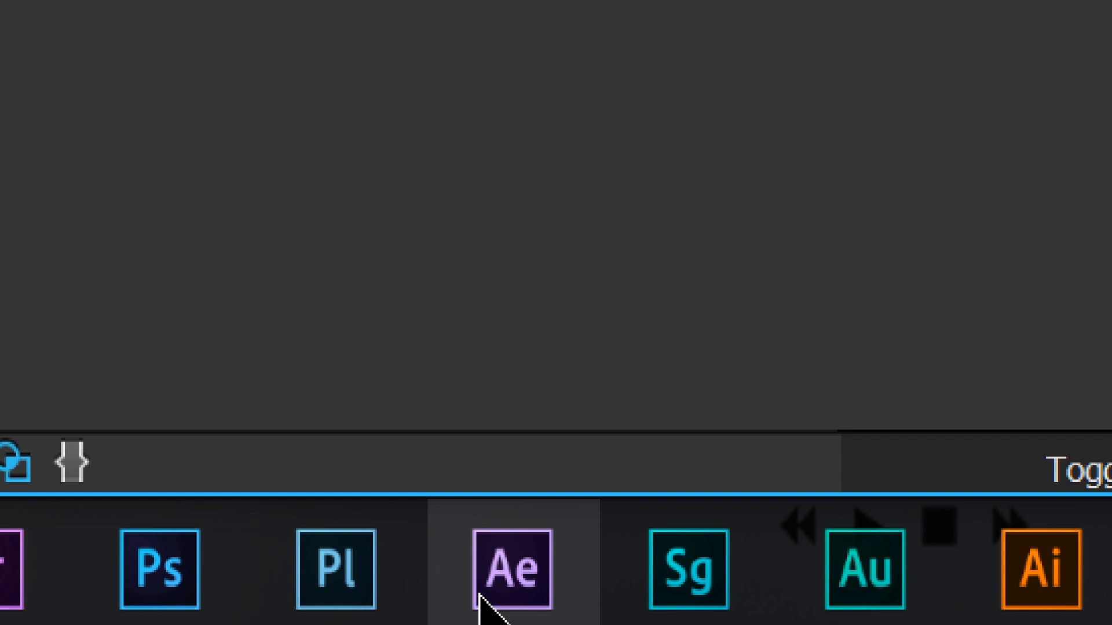
pyautogui.moveTo(540, 582)
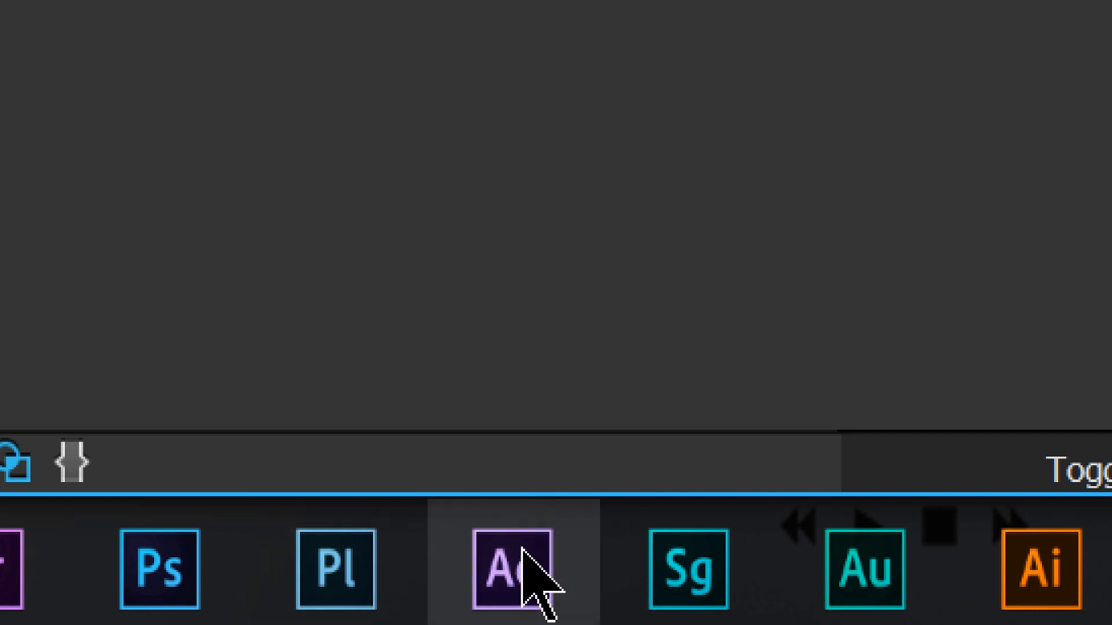
pyautogui.moveTo(588, 567)
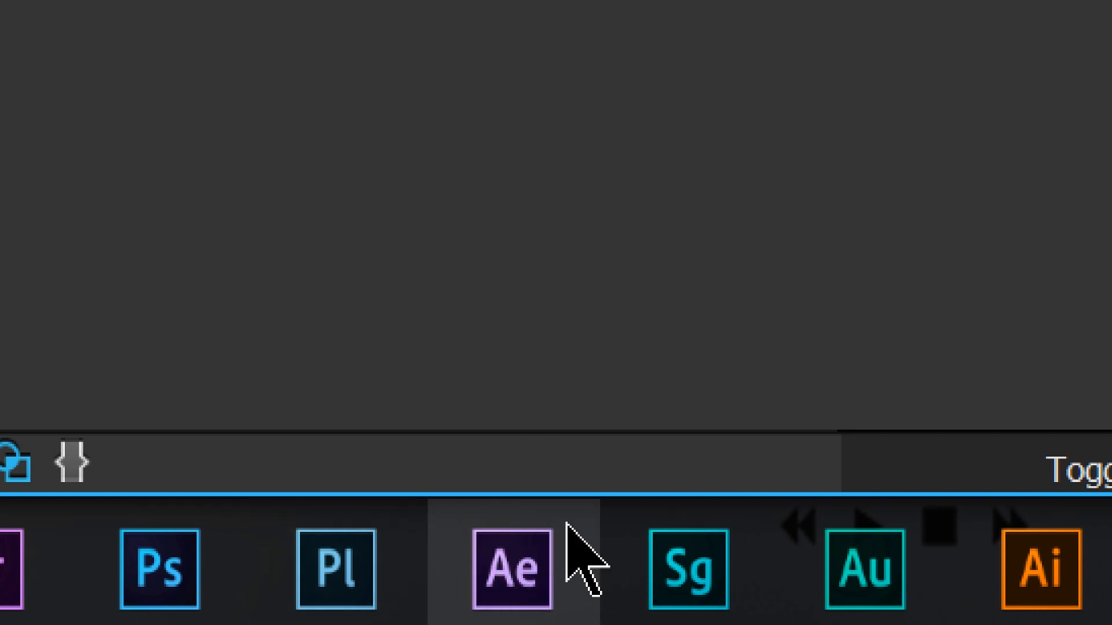
pyautogui.moveTo(518, 574)
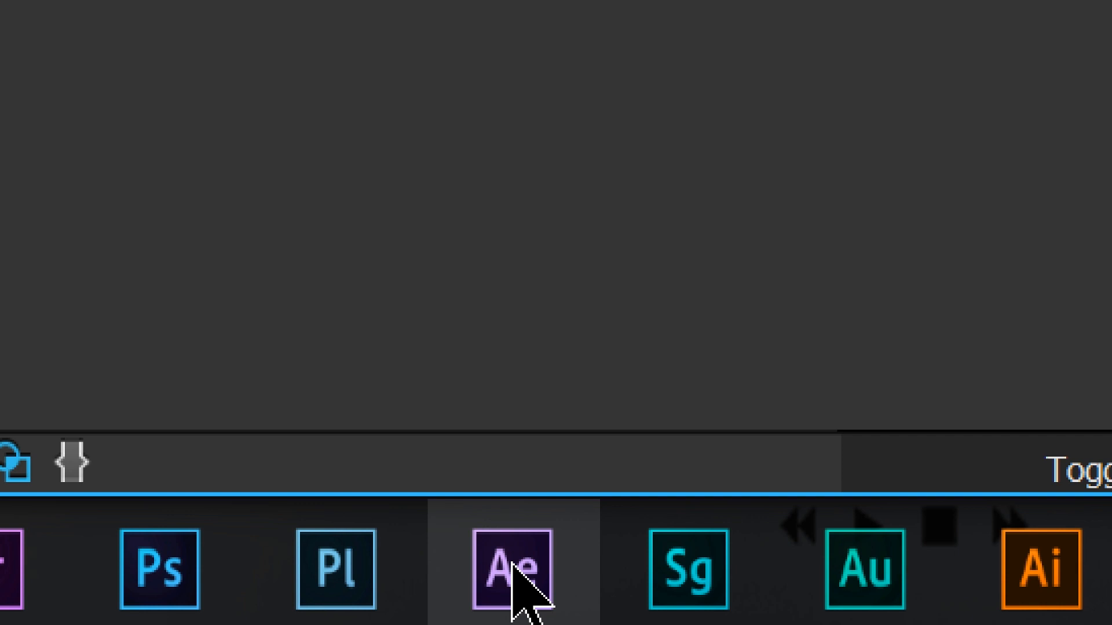
# Step: Bring up the jump list for the After Effects taskbar icon
pyautogui.rightClick(512, 568)
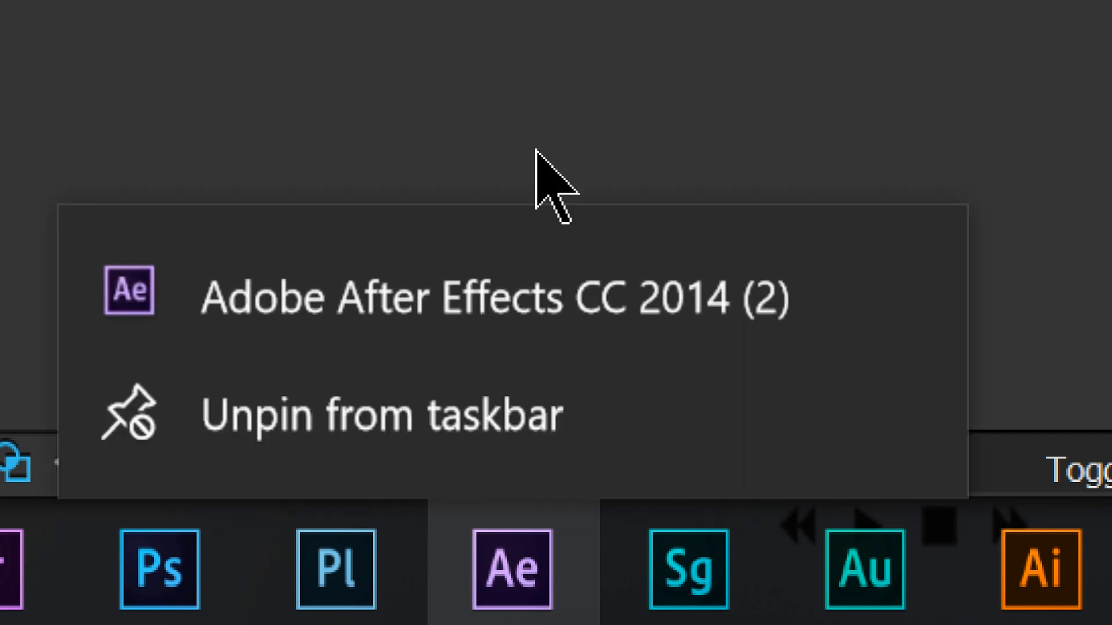
pyautogui.moveTo(539, 418)
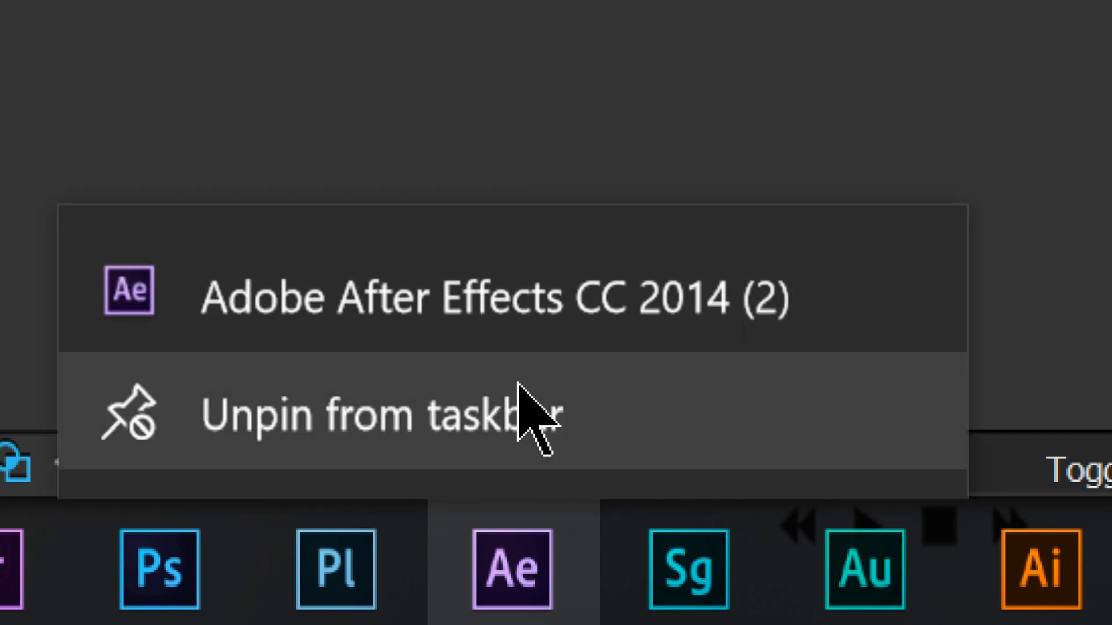
pyautogui.moveTo(496, 354)
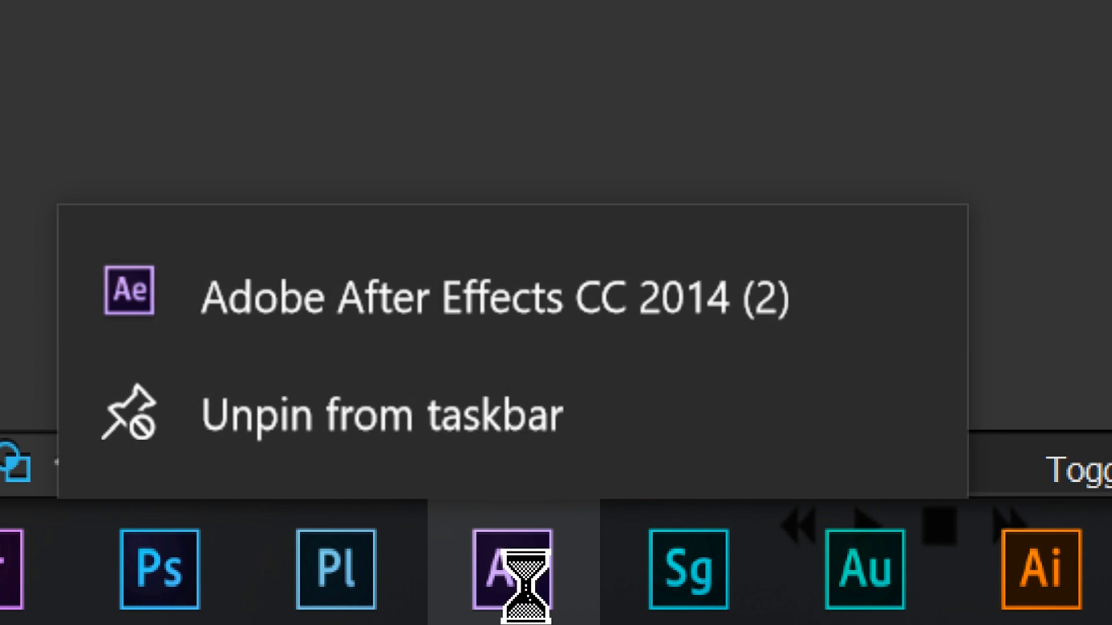
# Step: Open Properties for the Adobe After Effects CC 2014 (2) shortcut from the jump list
pyautogui.rightClick(187, 567)
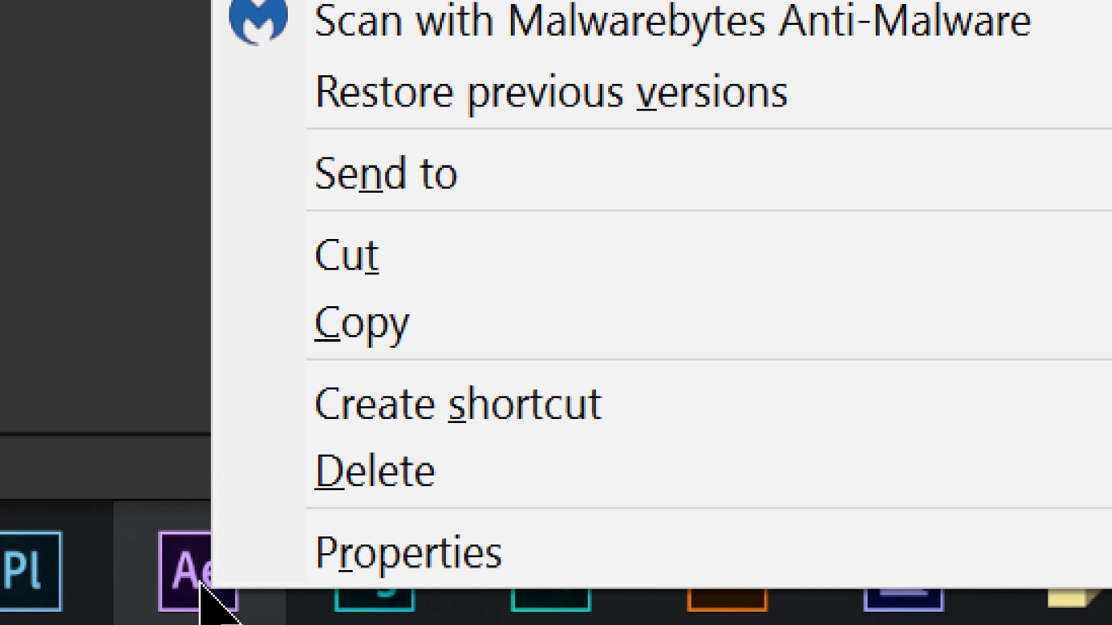
pyautogui.moveTo(234, 603)
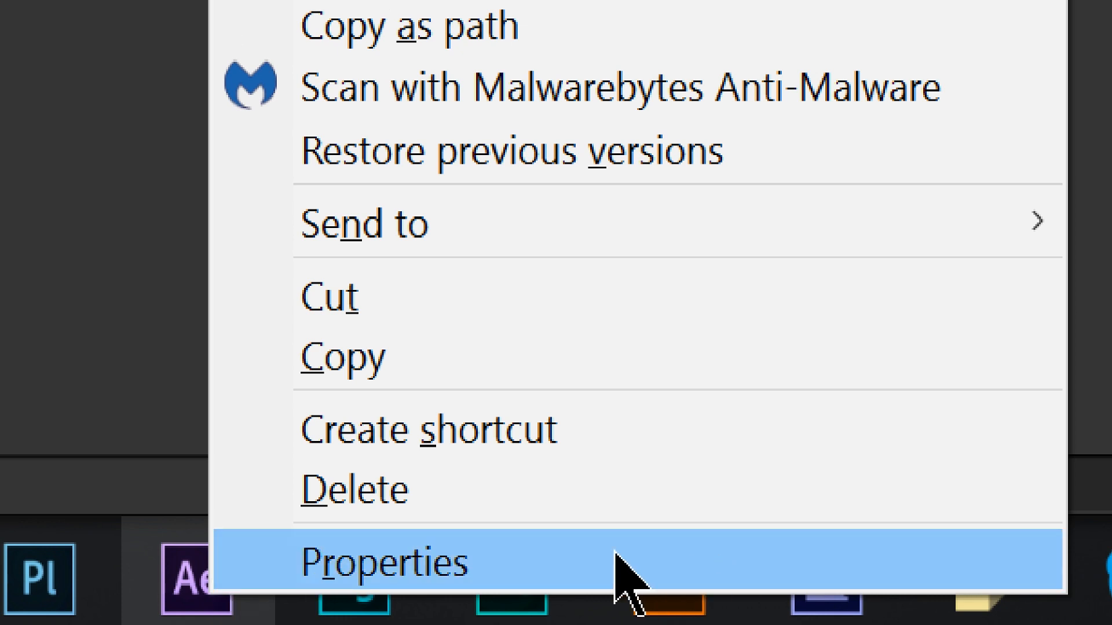
pyautogui.click(386, 561)
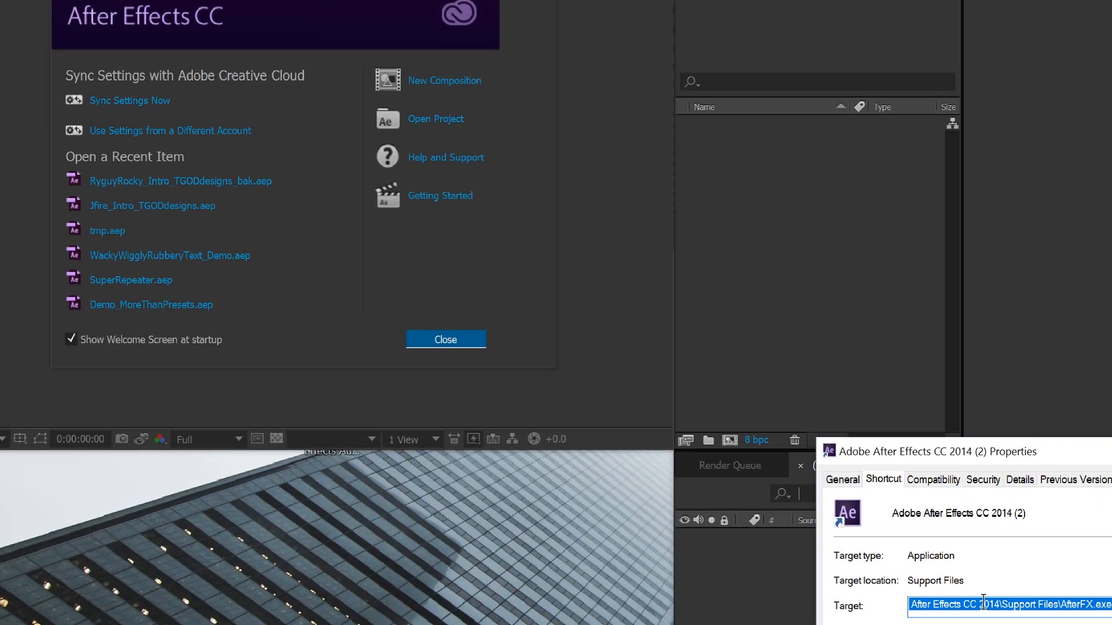
# Step: Close the After Effects Welcome screen to reveal the shortcut's AfterFX.exe target path
pyautogui.click(445, 339)
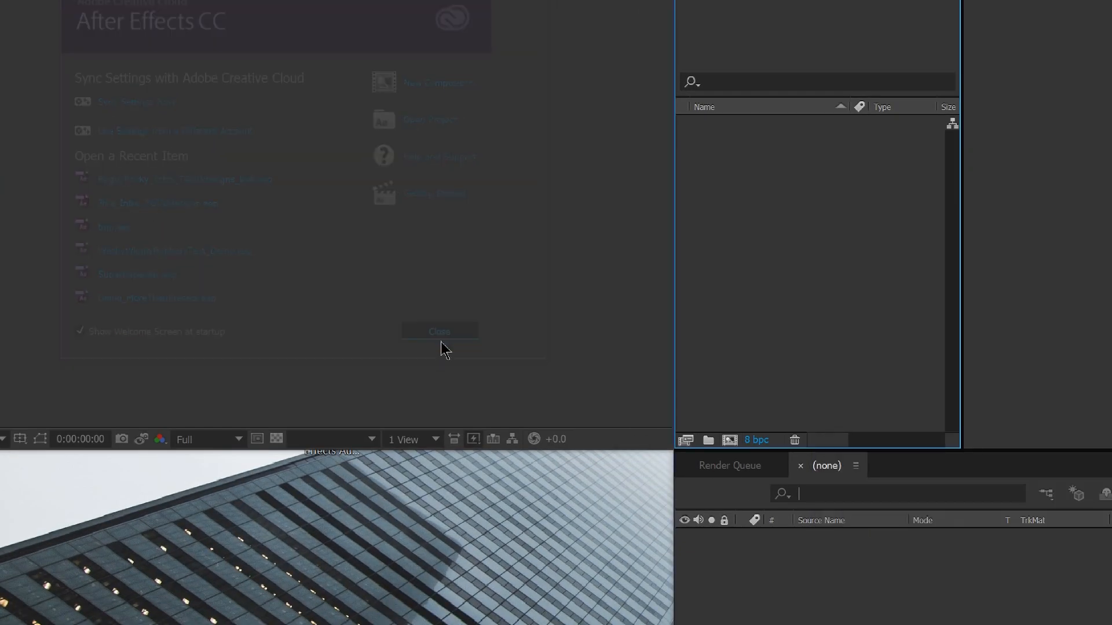
pyautogui.click(439, 332)
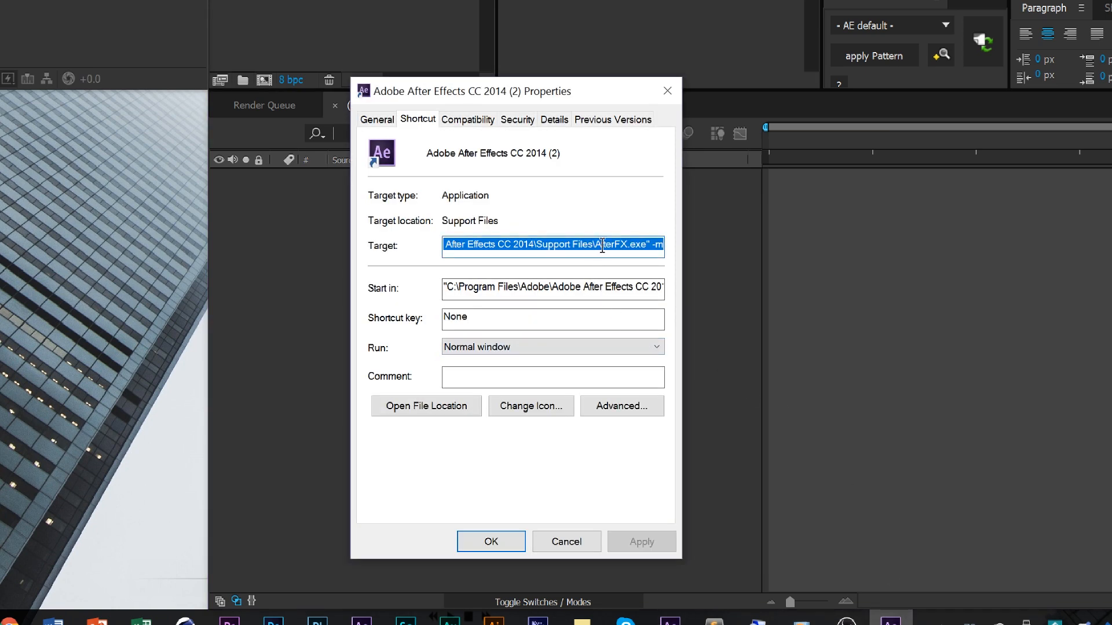
# Step: Append -m after AfterFX.exe" in the shortcut Target field and apply
pyautogui.click(539, 245)
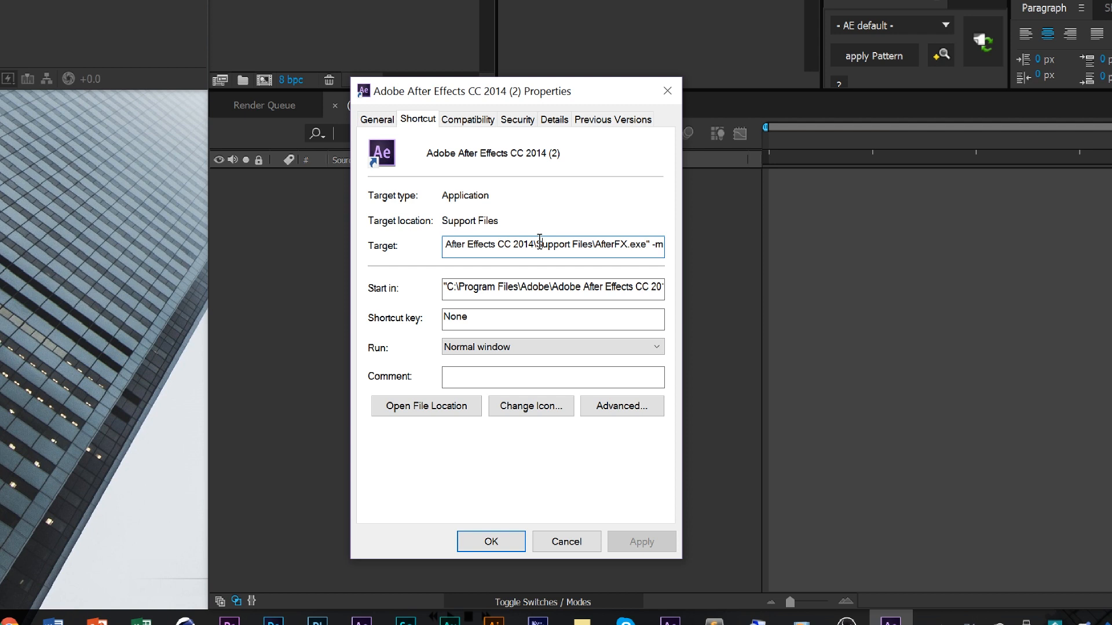
pyautogui.tripleClick(552, 246)
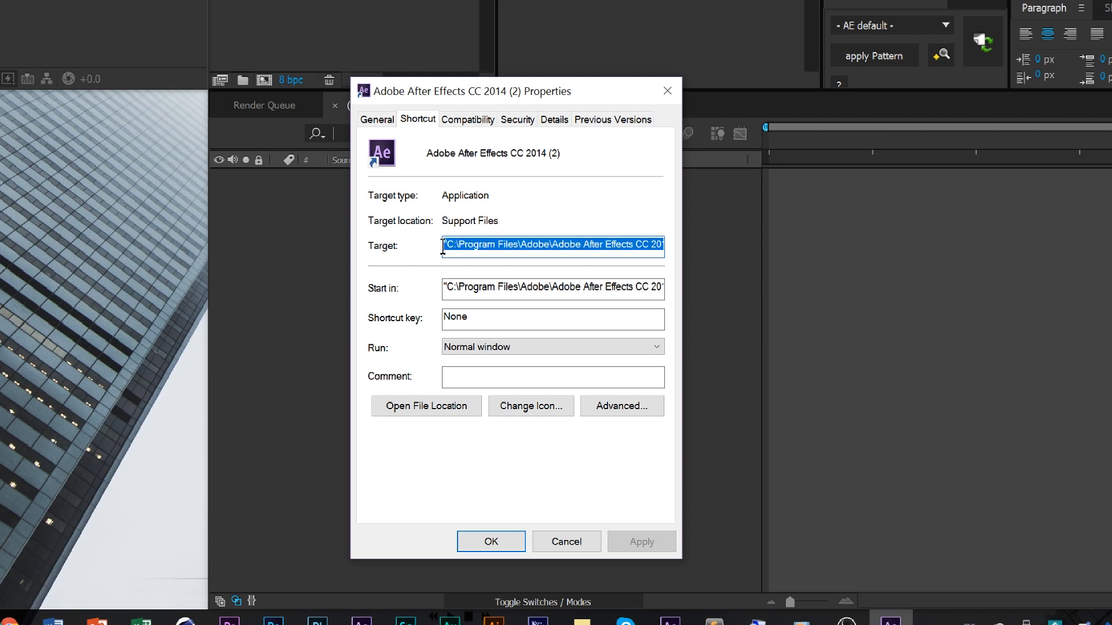
pyautogui.click(647, 245)
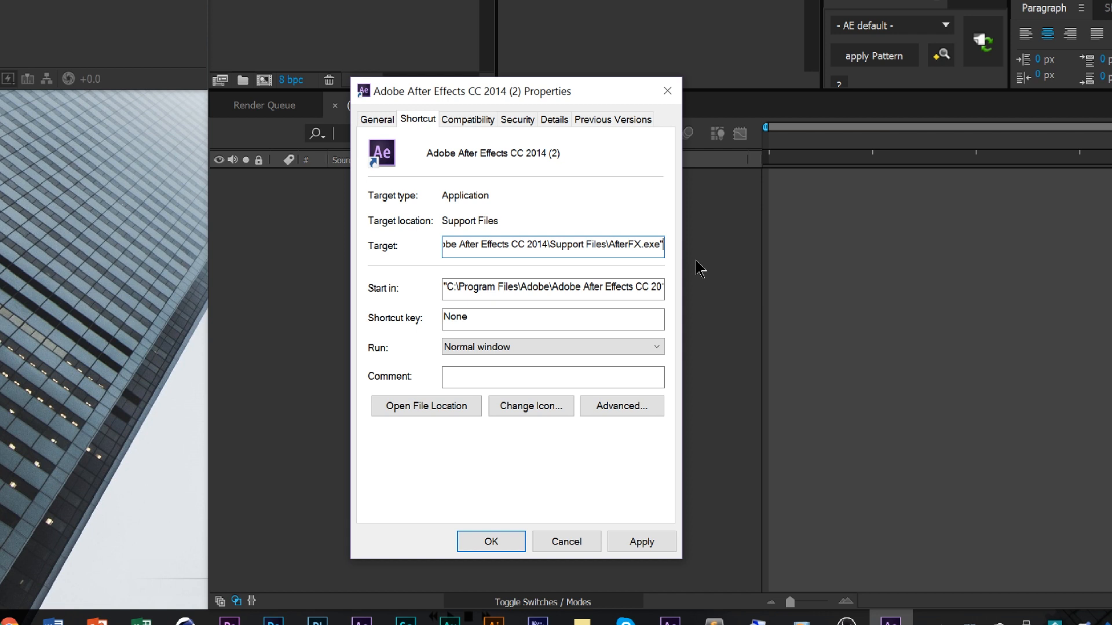
pyautogui.write('-m')
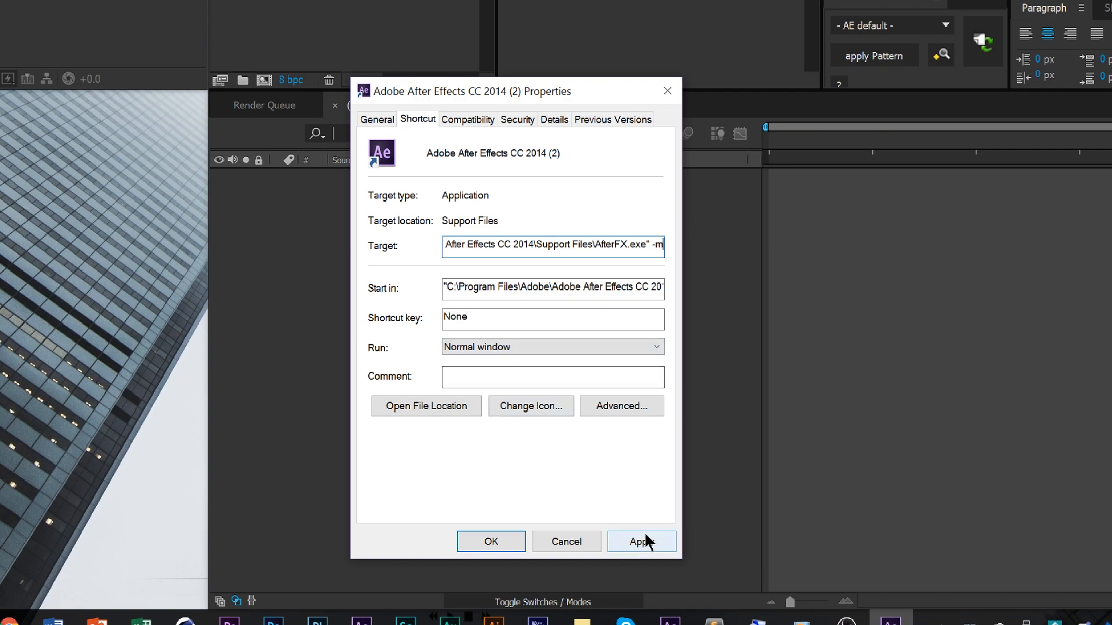
pyautogui.click(638, 542)
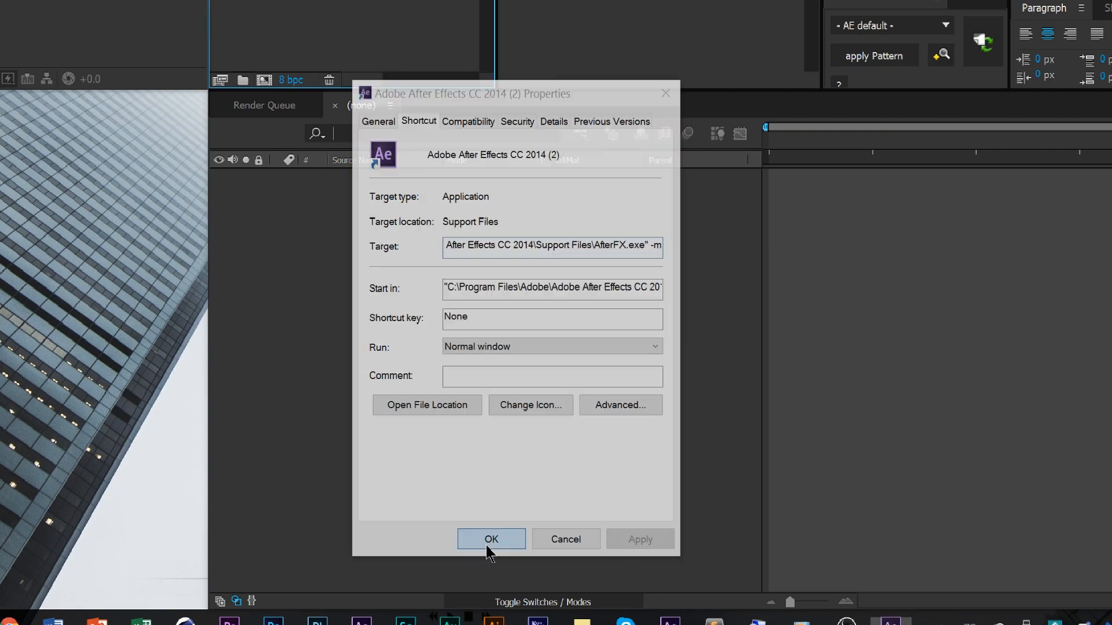
# Step: Confirm the shortcut properties with OK and open a recent project in the second instance
pyautogui.click(491, 539)
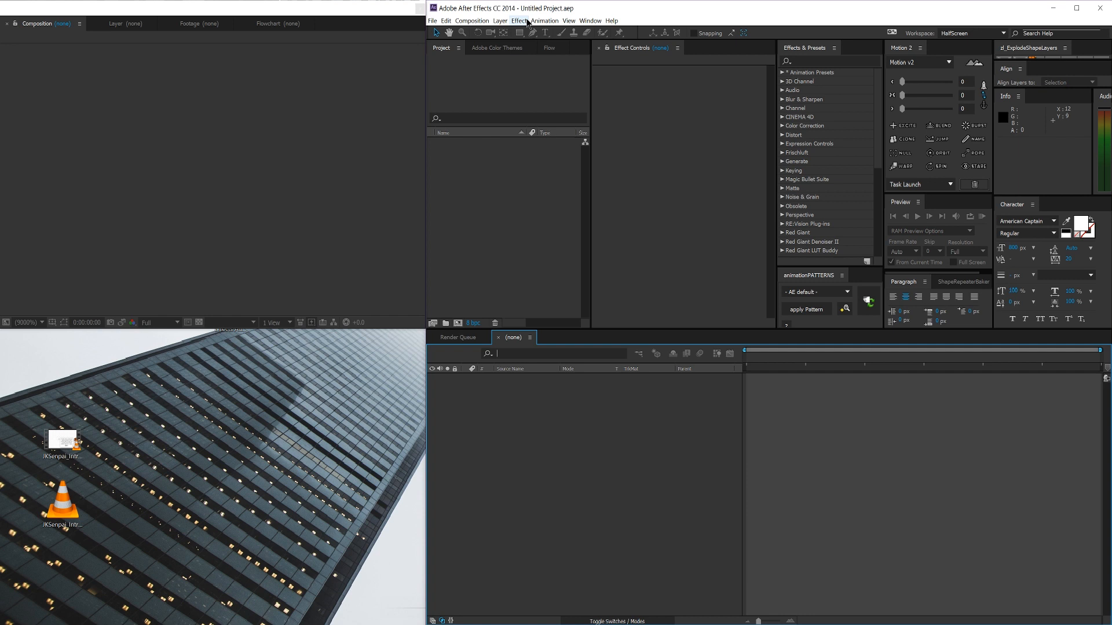
pyautogui.moveTo(565, 83)
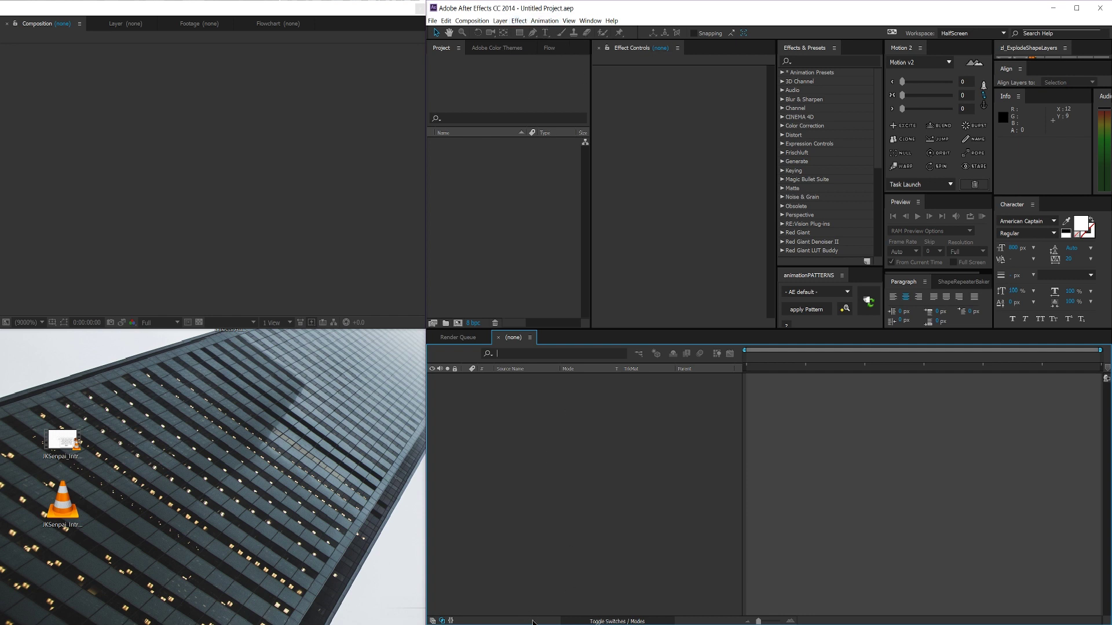
pyautogui.moveTo(681, 599)
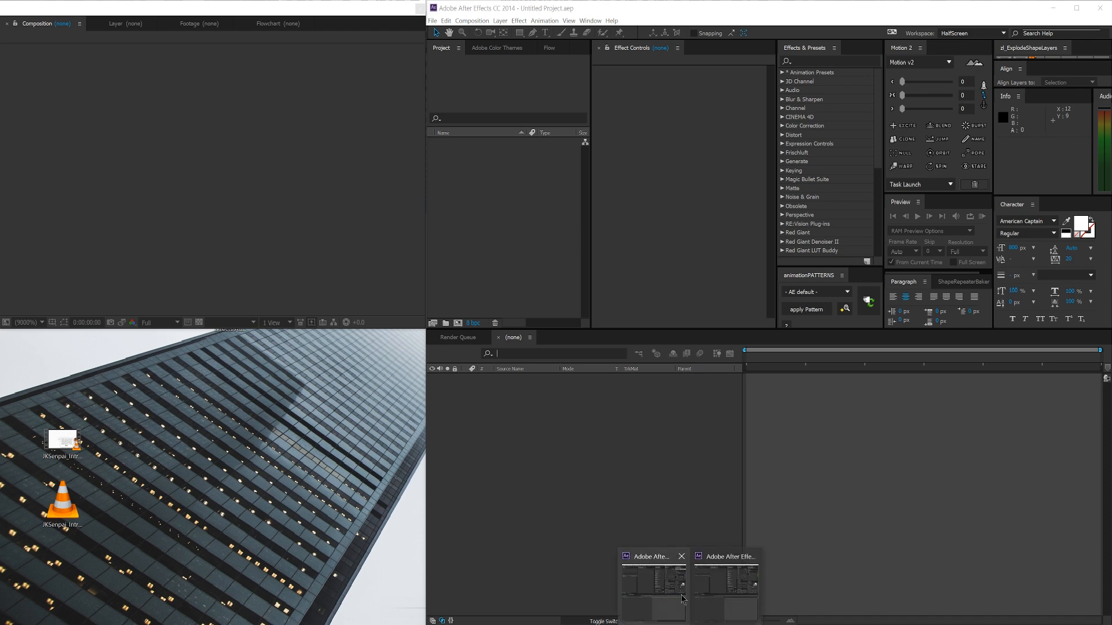
pyautogui.click(432, 20)
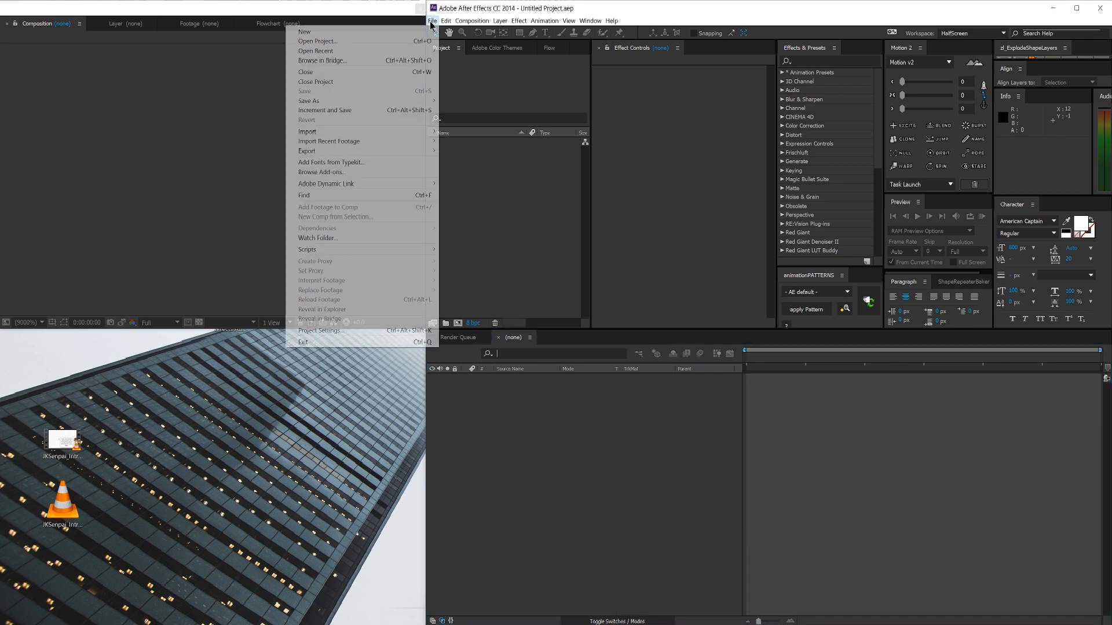
pyautogui.click(322, 50)
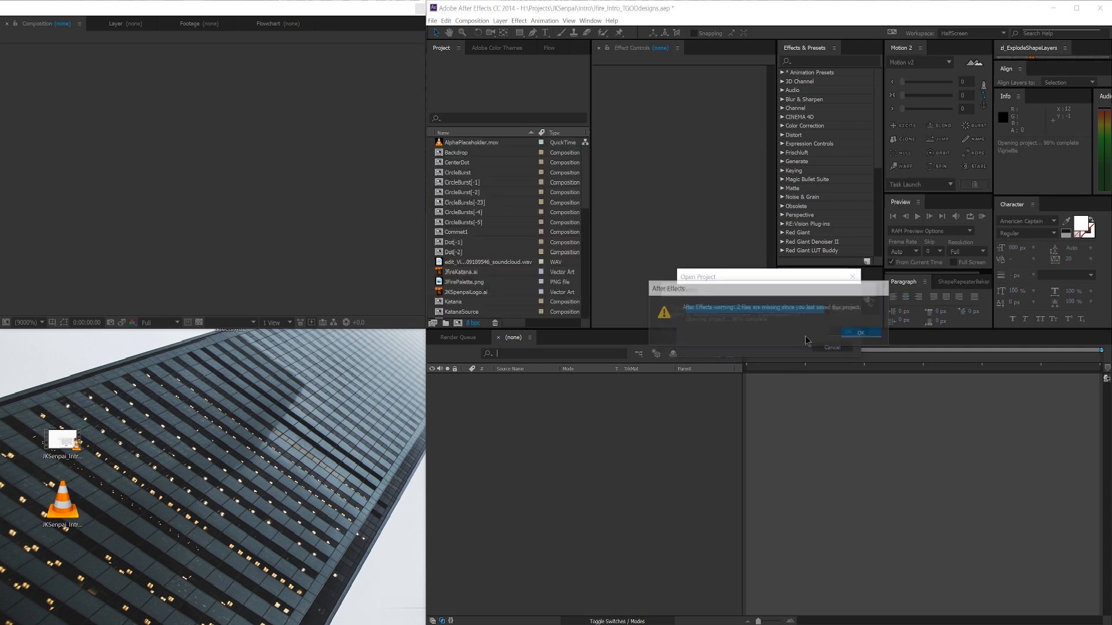
# Step: Dismiss the missing-effects warning, preview MainComp frames, then switch to the untitled instance
pyautogui.click(860, 333)
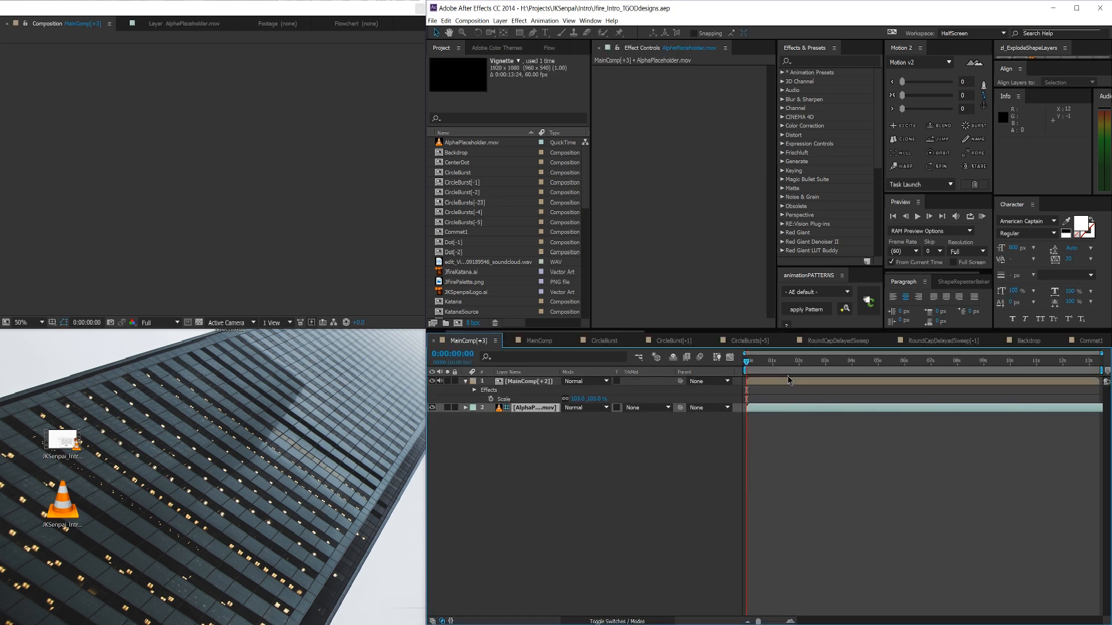
pyautogui.click(856, 361)
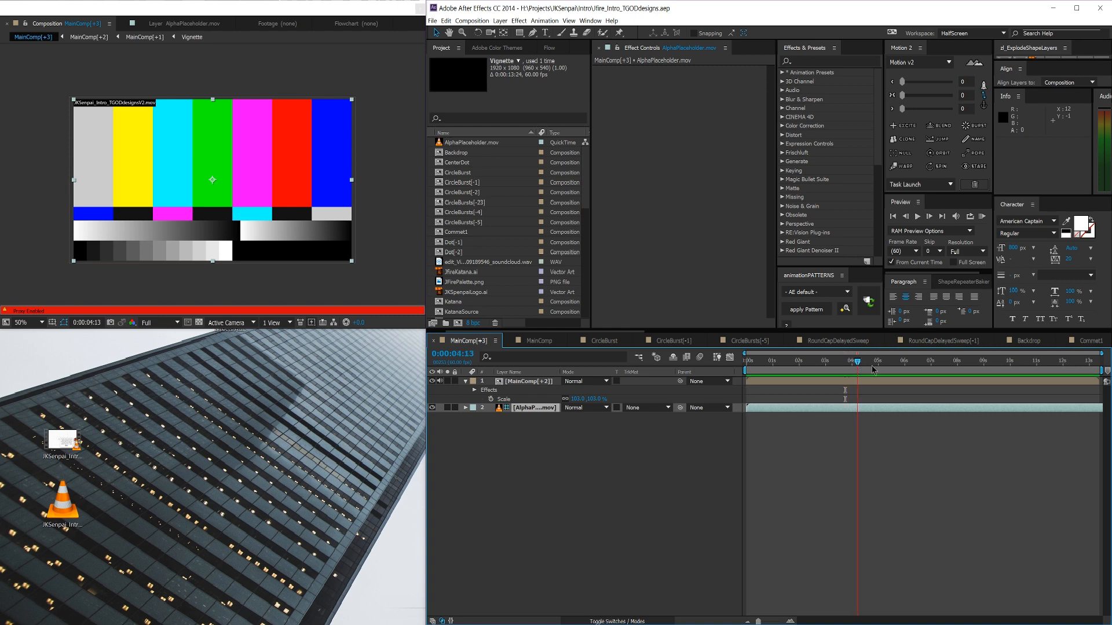
pyautogui.click(867, 361)
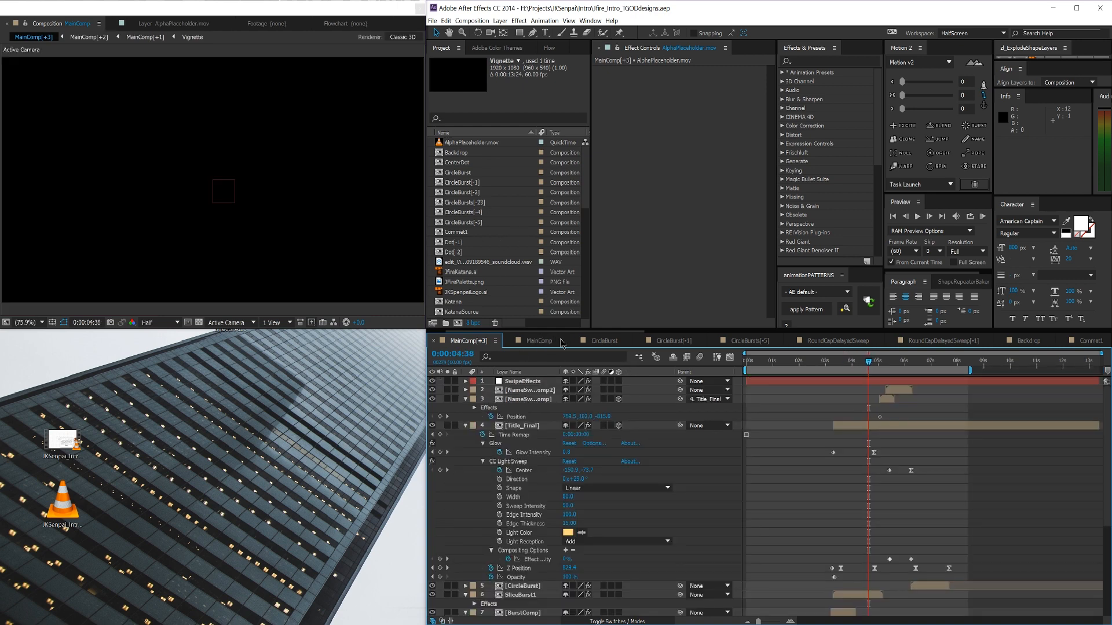
pyautogui.click(539, 341)
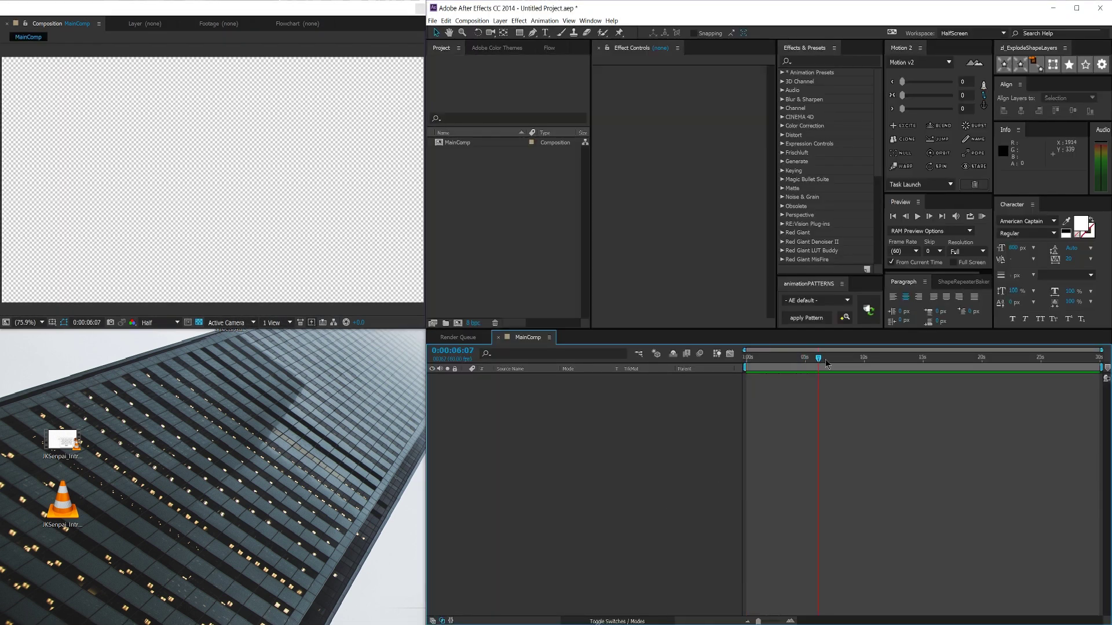
# Step: Add a solid layer to the untitled project's MainComp and move the playhead
pyautogui.click(922, 357)
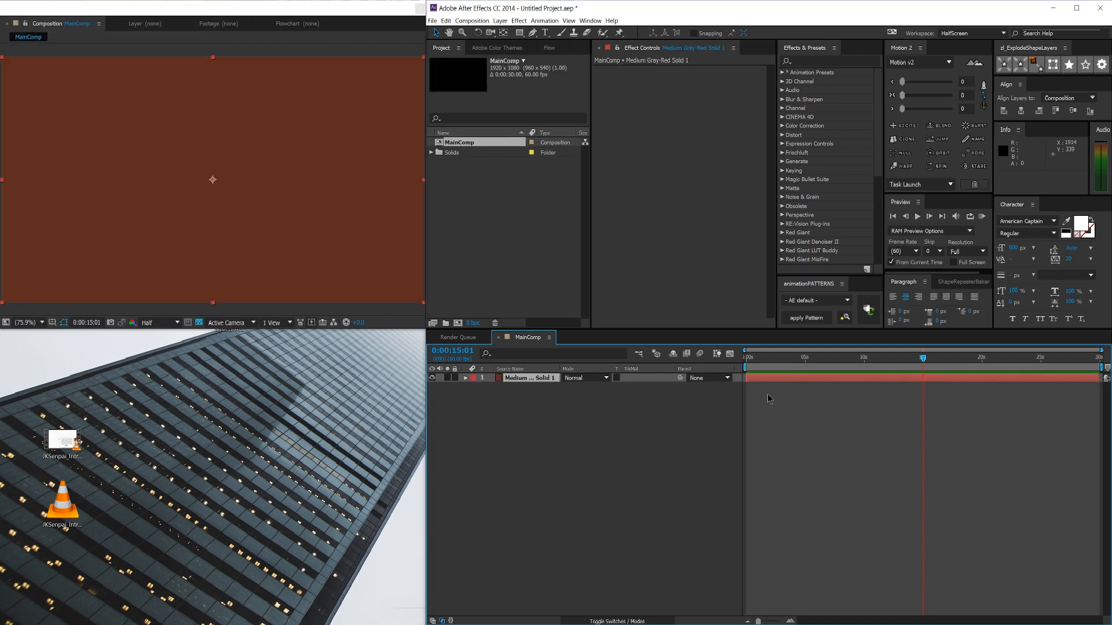
pyautogui.click(827, 357)
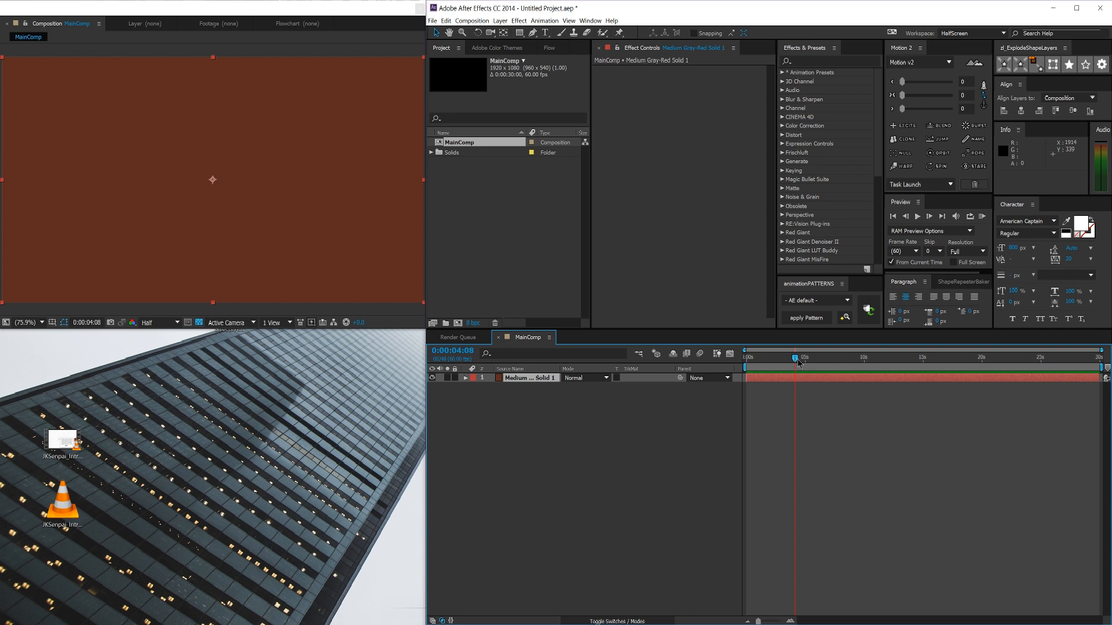
pyautogui.moveTo(796, 360)
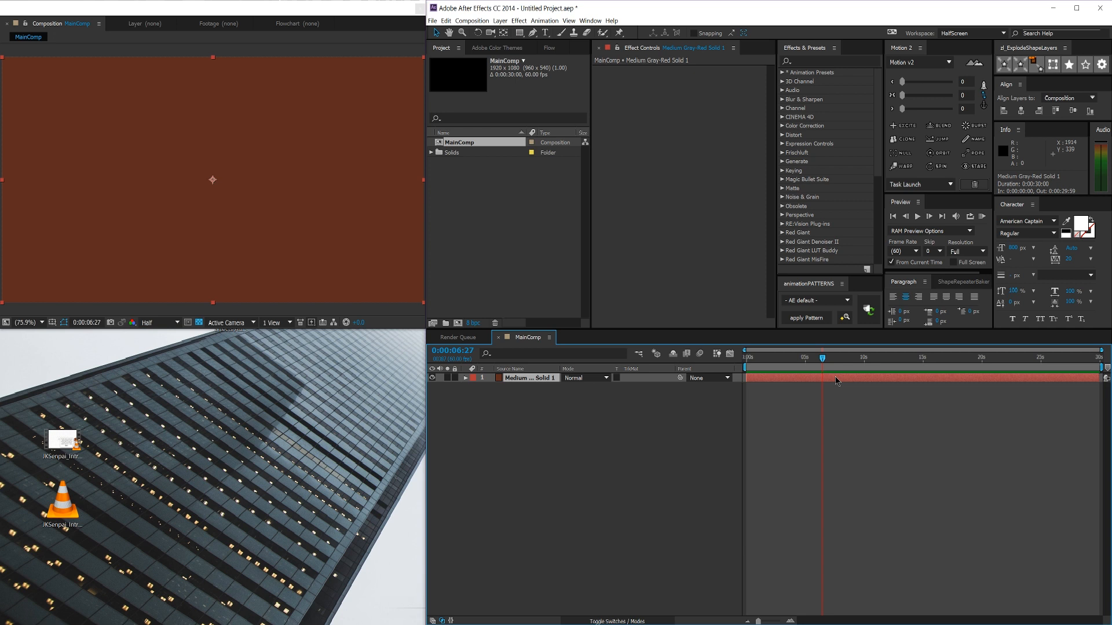
pyautogui.moveTo(337, 139)
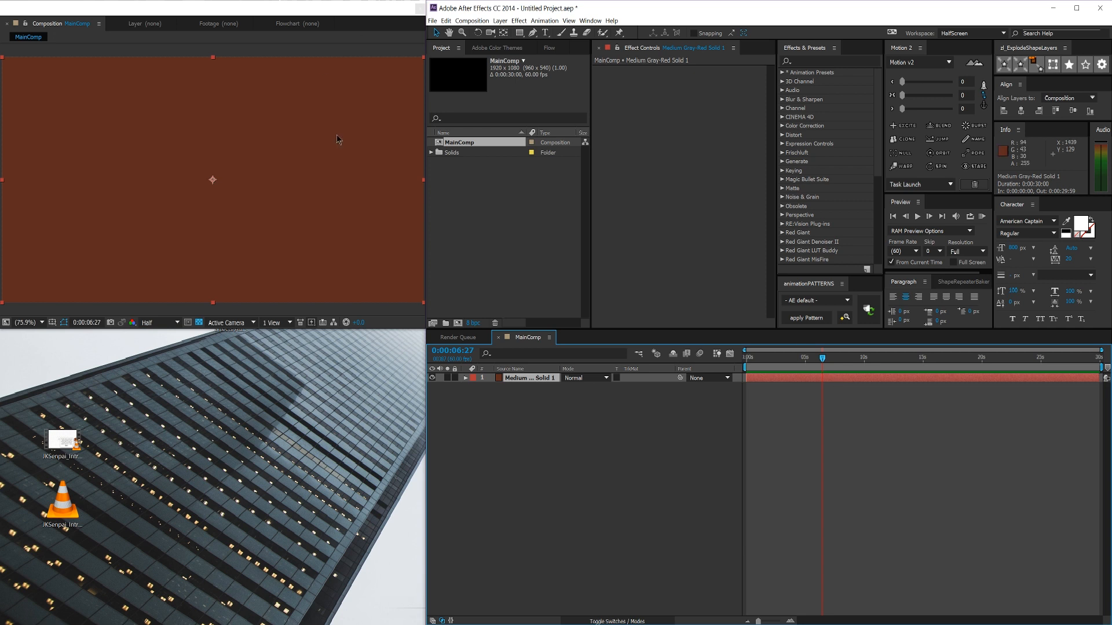
pyautogui.moveTo(950, 160)
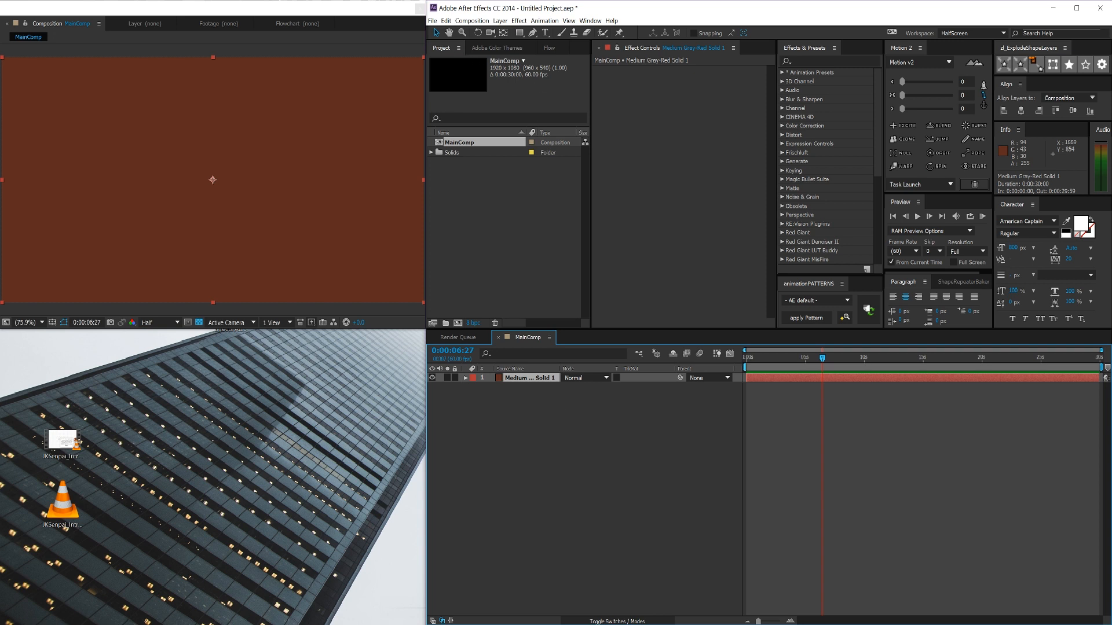
pyautogui.moveTo(314, 394)
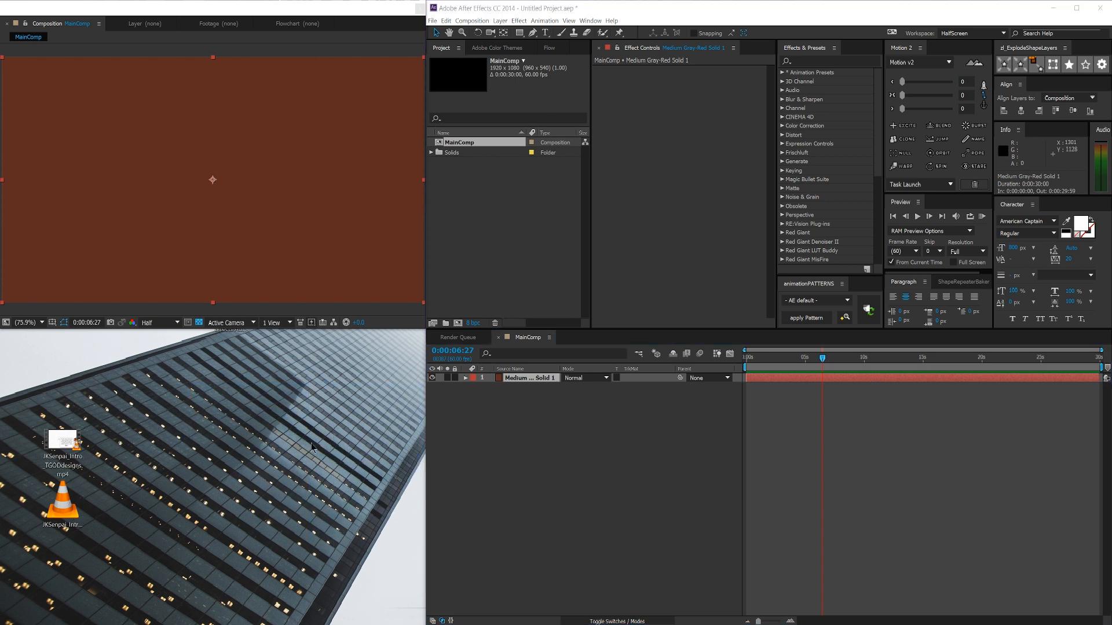
pyautogui.moveTo(299, 477)
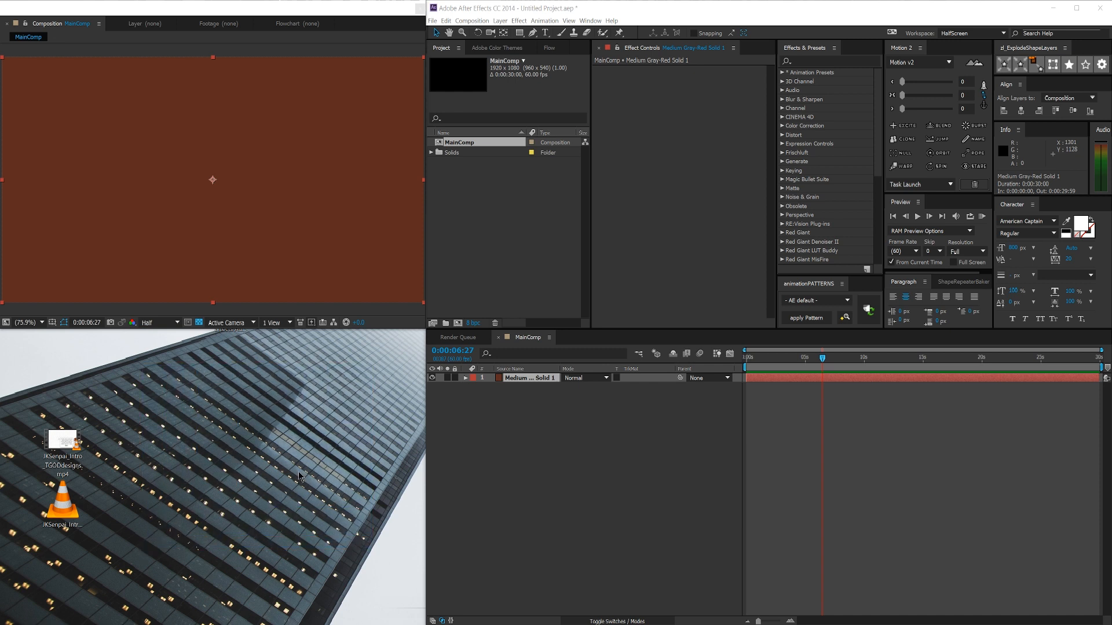
pyautogui.moveTo(572, 470)
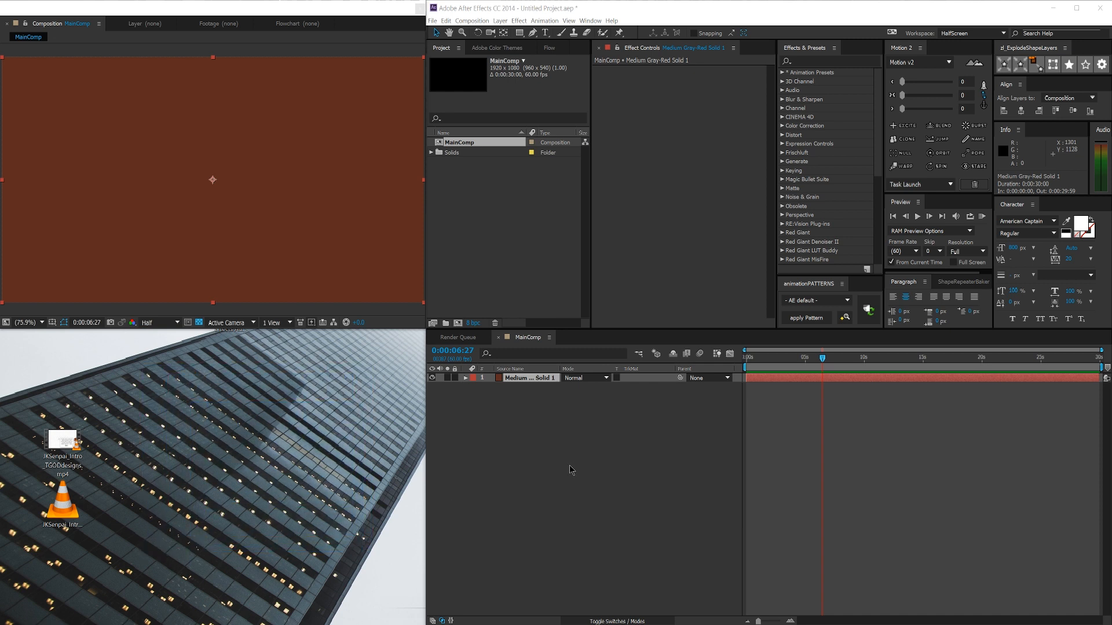